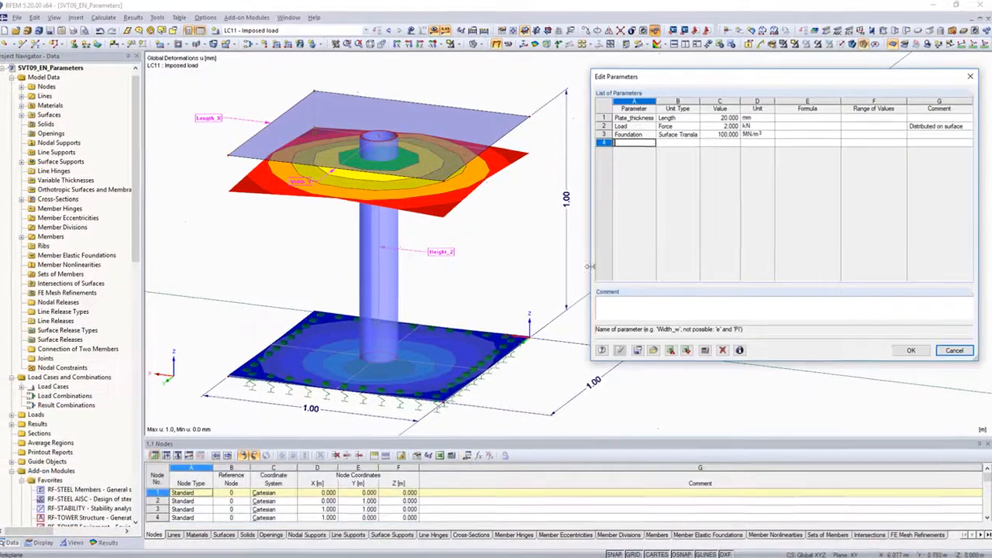
Add Length_X as a length parameter of 1.5 m, then start a Width_Y row
text(Length_X)
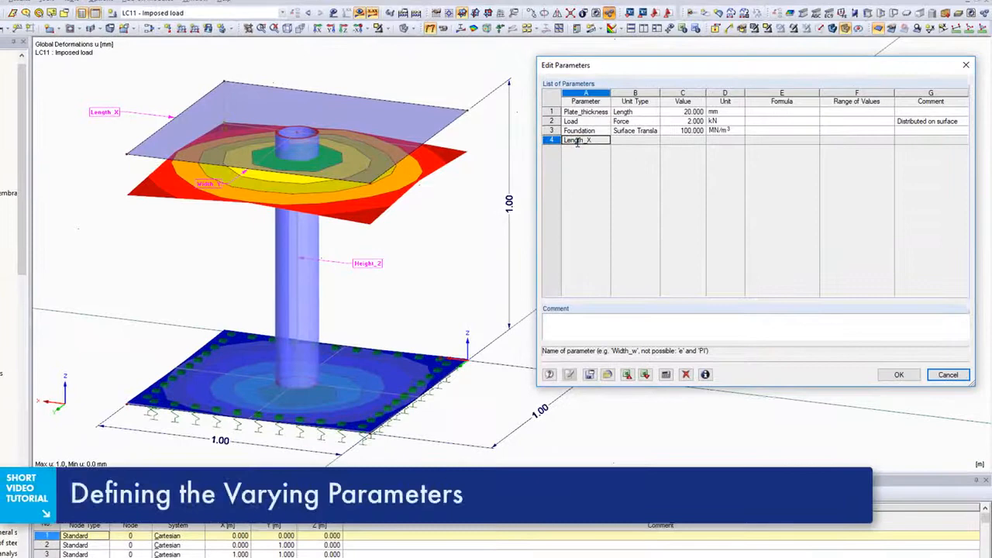
click(658, 140)
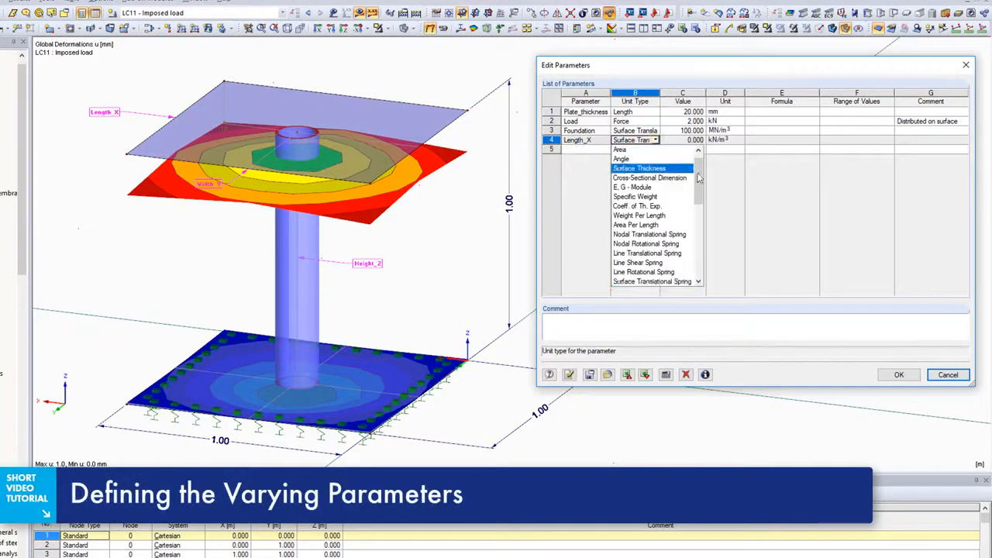
click(620, 149)
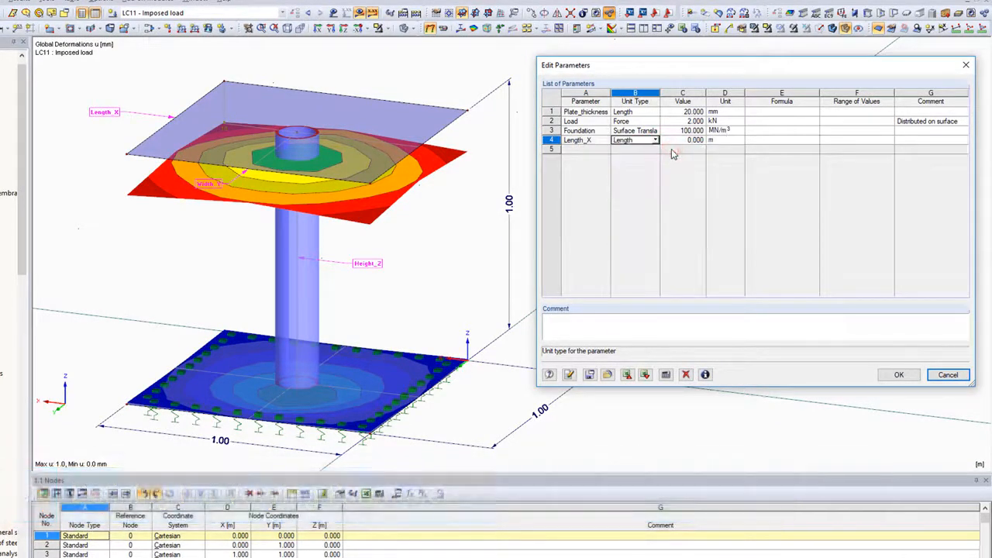
click(682, 139)
text(1.500)
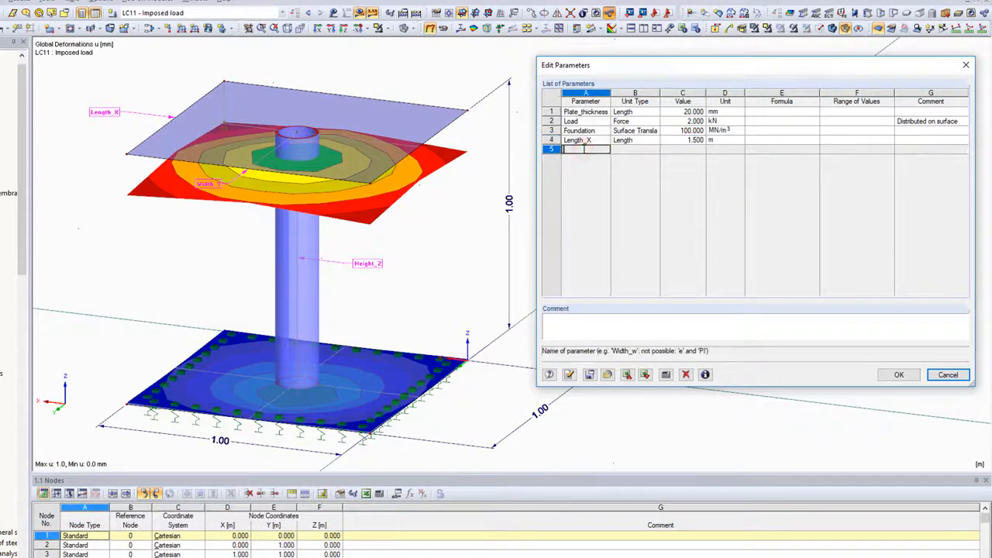
text(Width_Y)
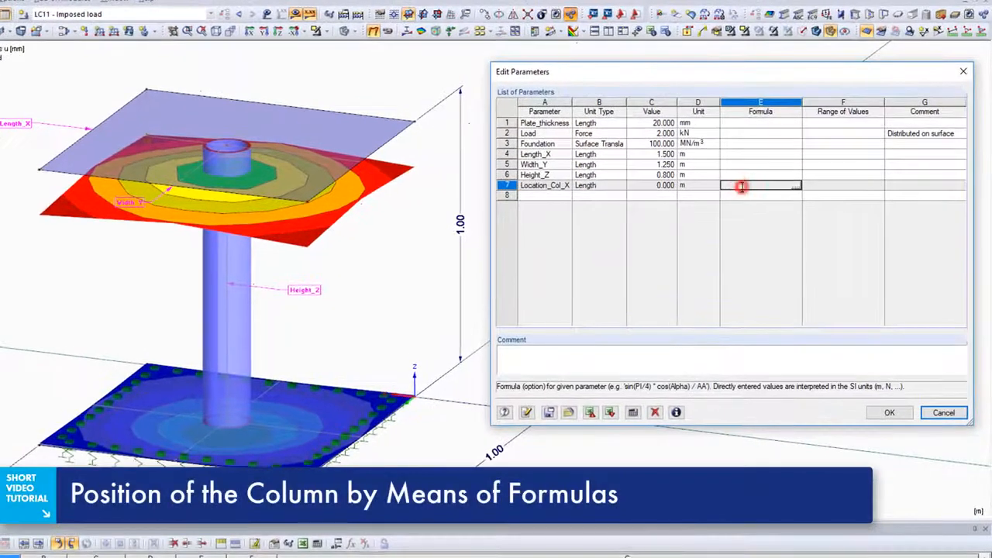
Define Location_Col_X by the formula 0.5*Length_X
text(0.5*Length_X)
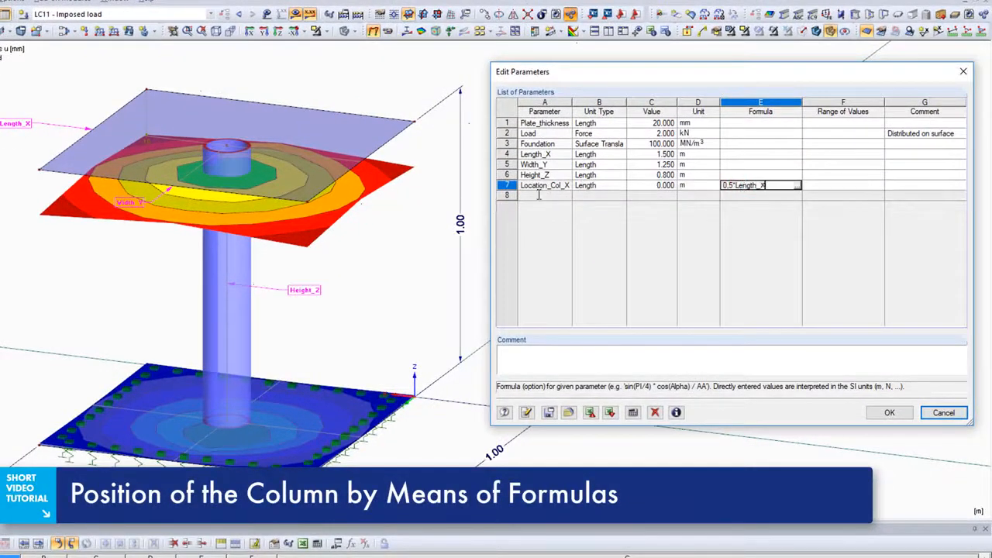
key(Return)
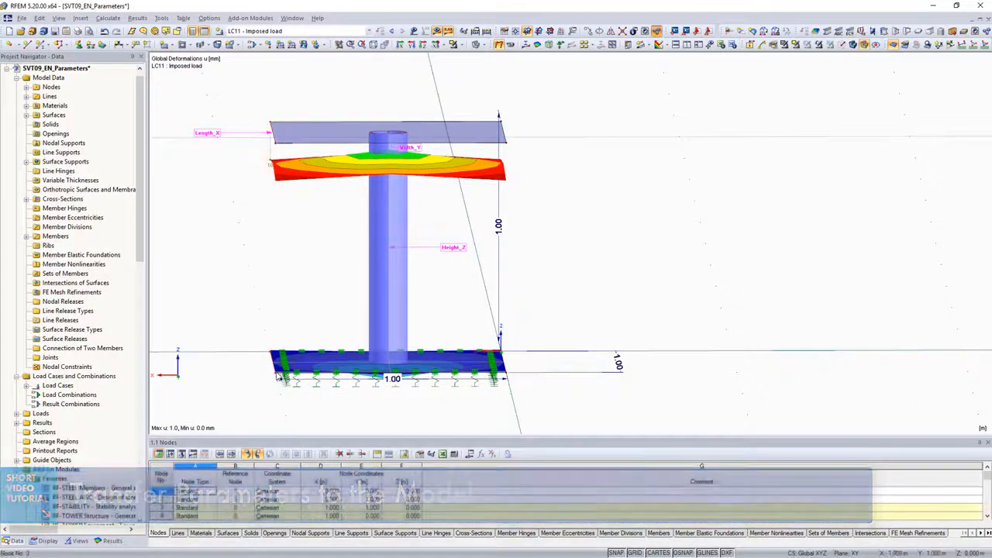
Set the X coordinate of nodes 3,4,7,8 to Length_X (1.5 m) and link Y of nodes 2,3,6,7 to Width_Y
click(437, 286)
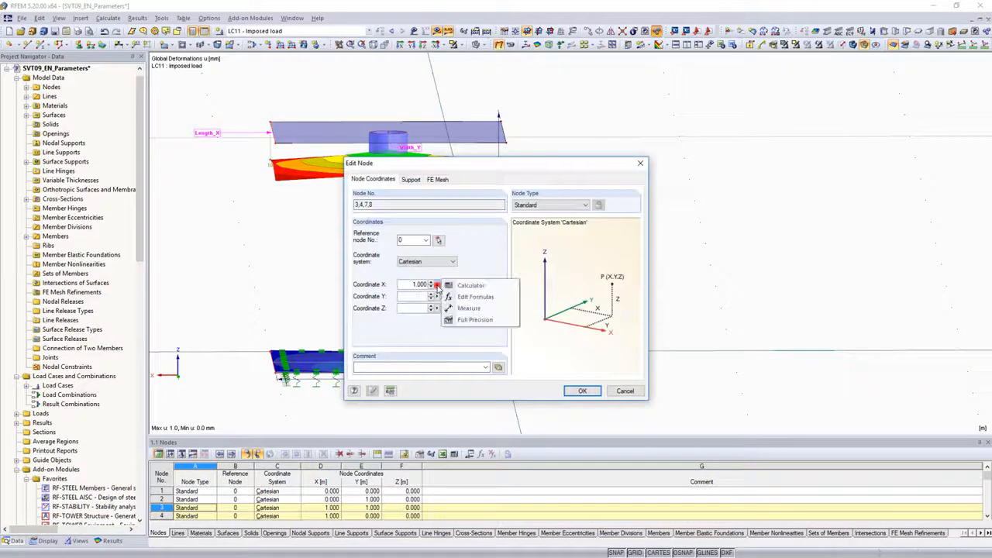
click(475, 296)
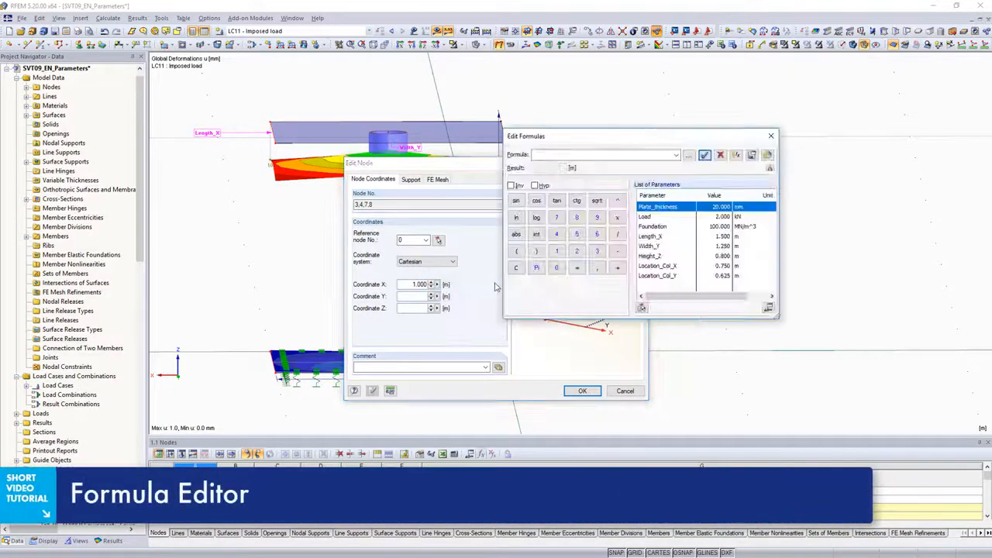
click(657, 236)
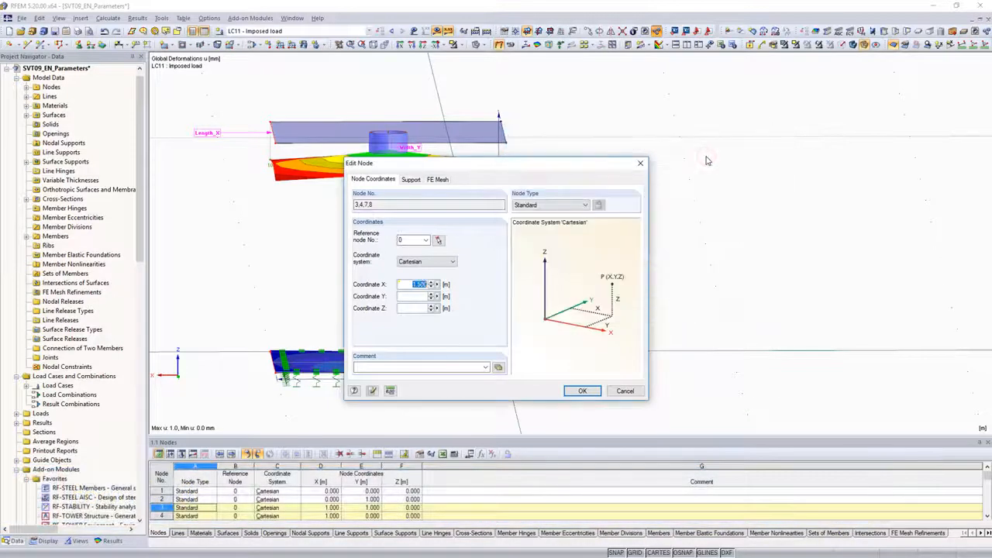
click(582, 391)
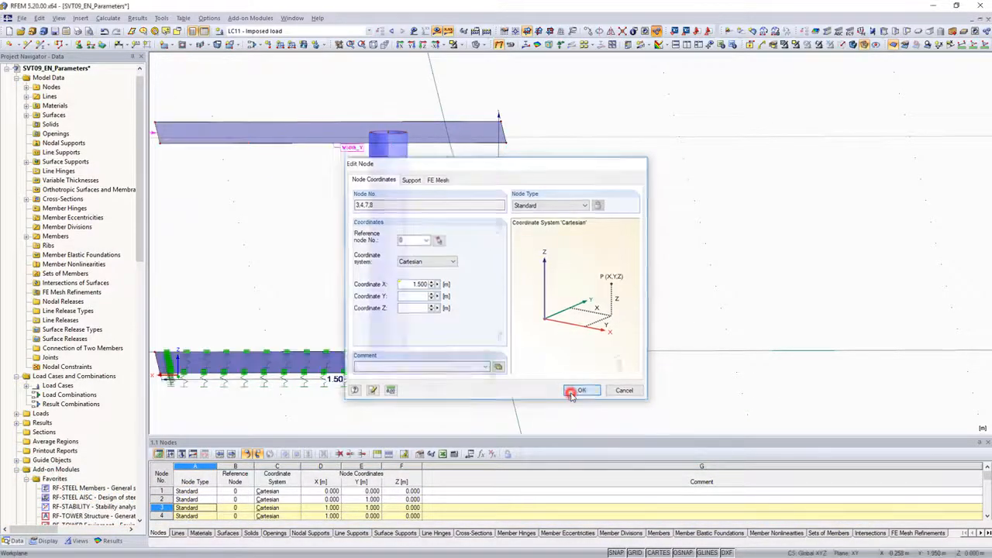
click(580, 391)
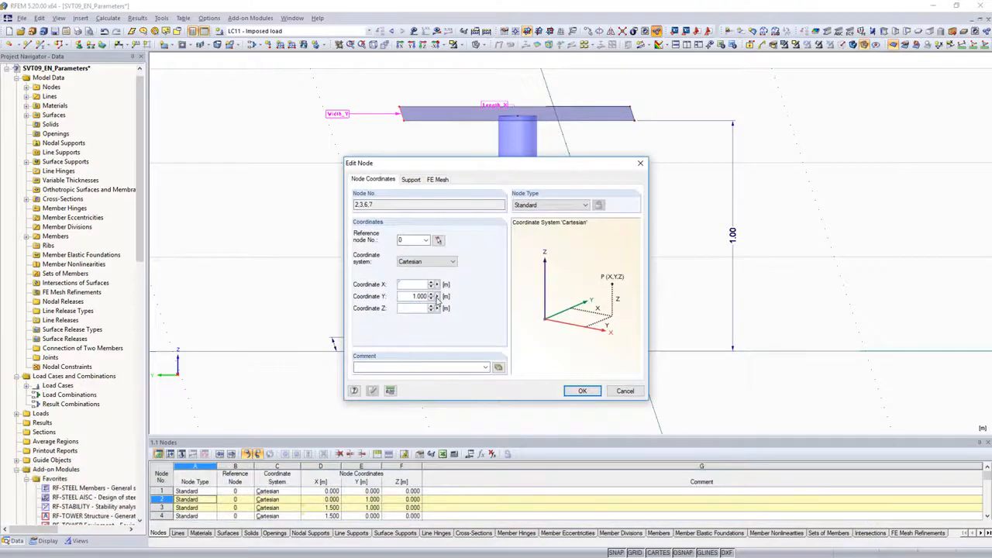
click(437, 296)
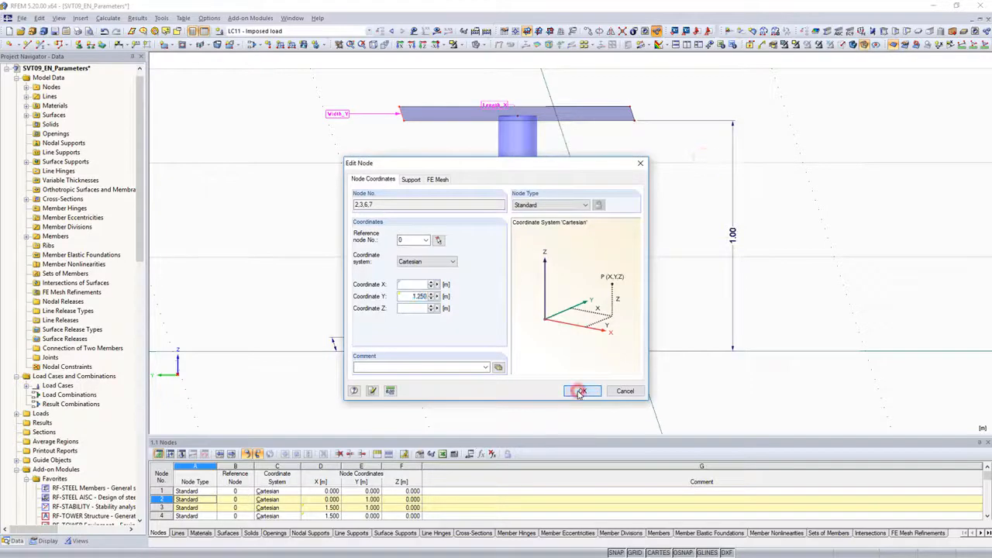
Apply the Y coordinates, then edit the Z coordinate formula of top nodes 5-8 and 20 (height 0.80 m)
click(582, 390)
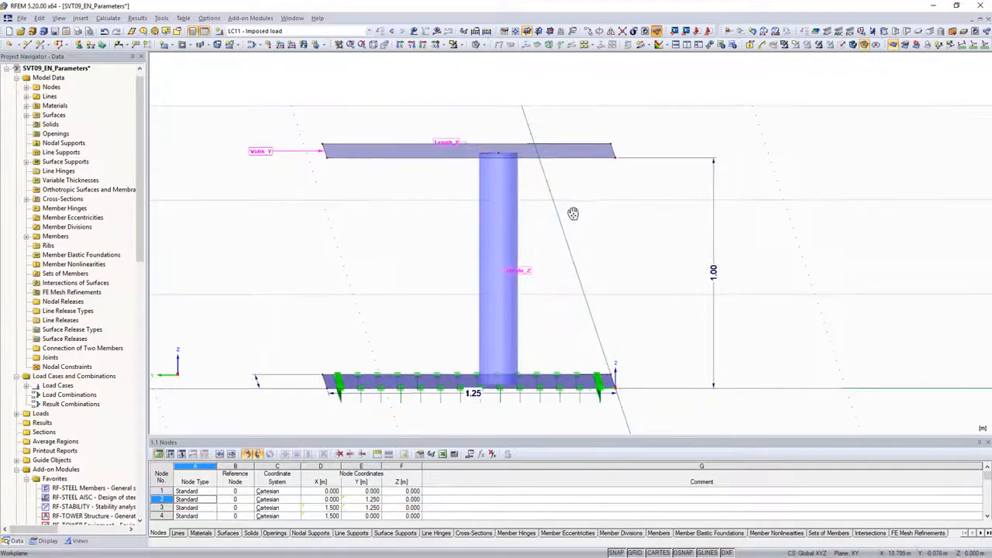
click(614, 158)
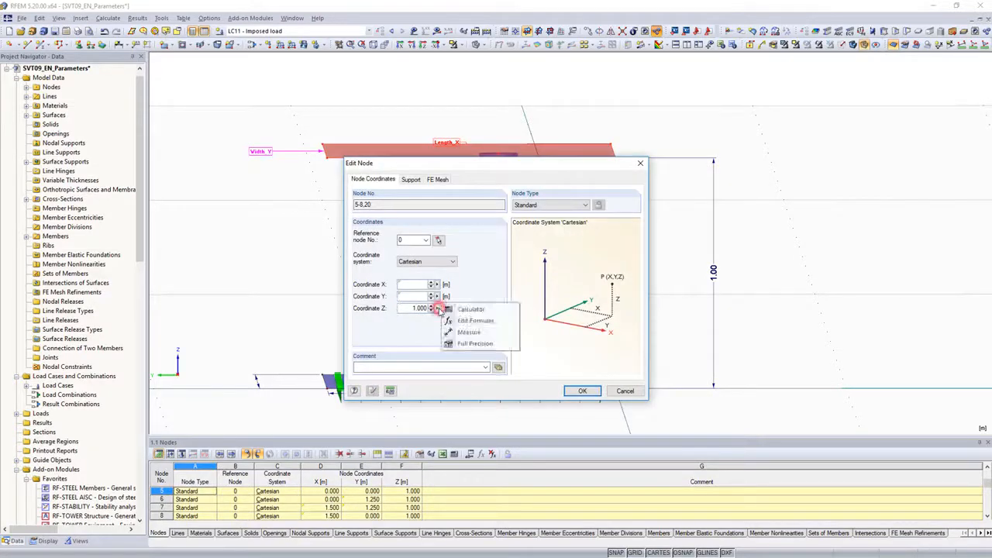
click(471, 319)
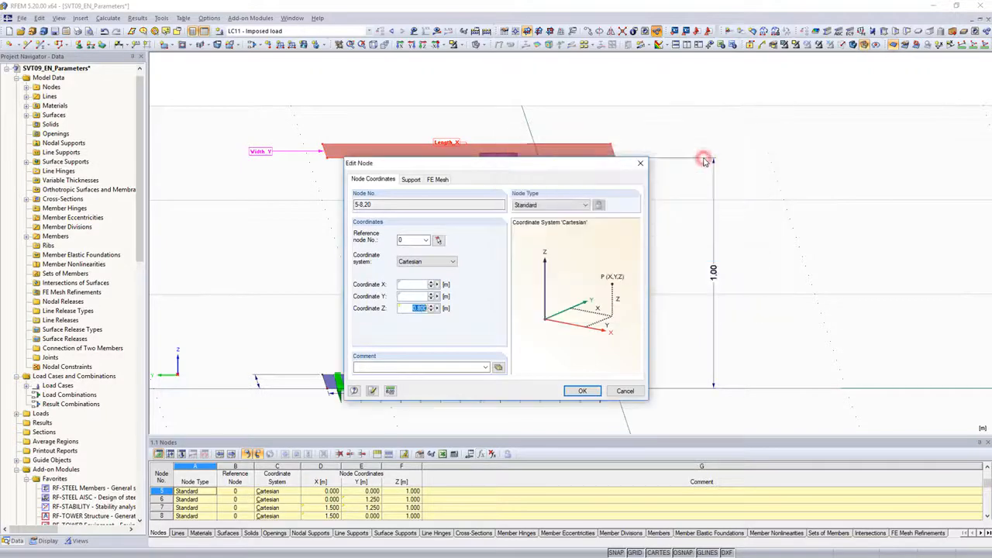
click(583, 390)
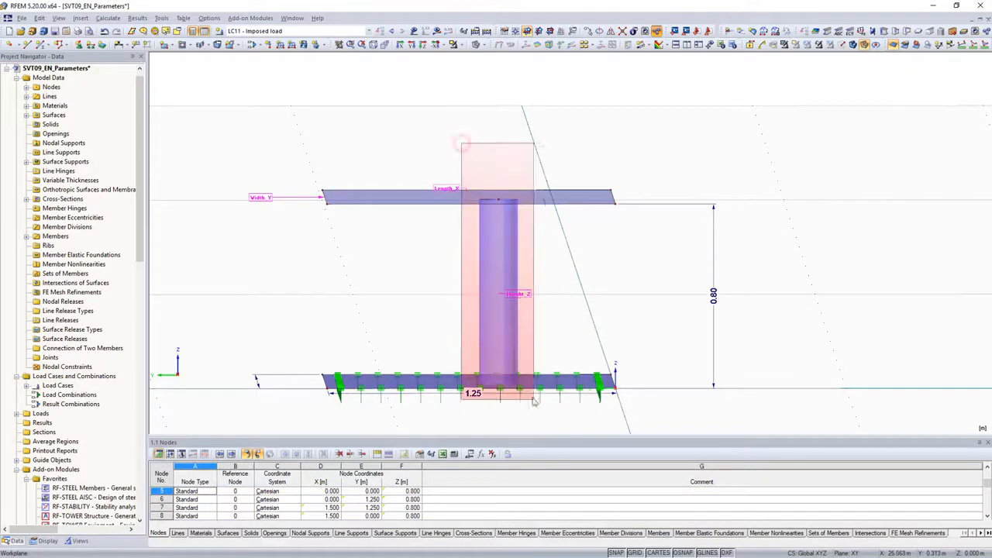
Place the column node at 0.750, 0.625 via Location_Col_X and Location_Col_Y formulas
click(499, 386)
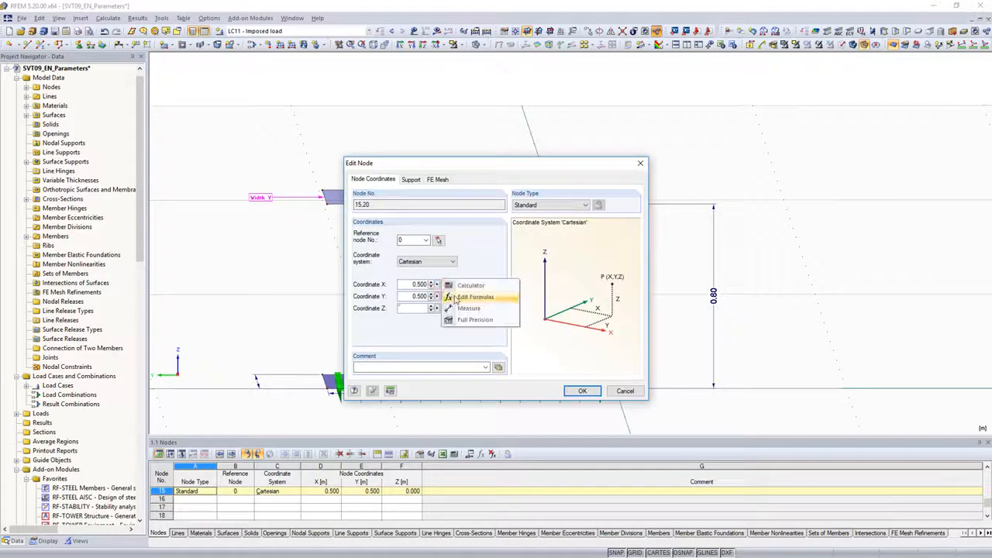
click(474, 298)
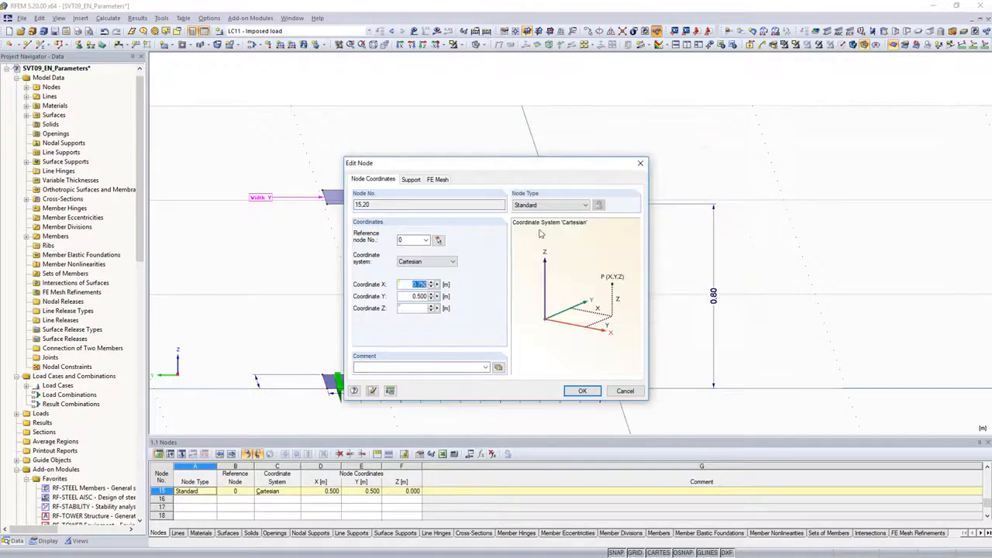
click(437, 307)
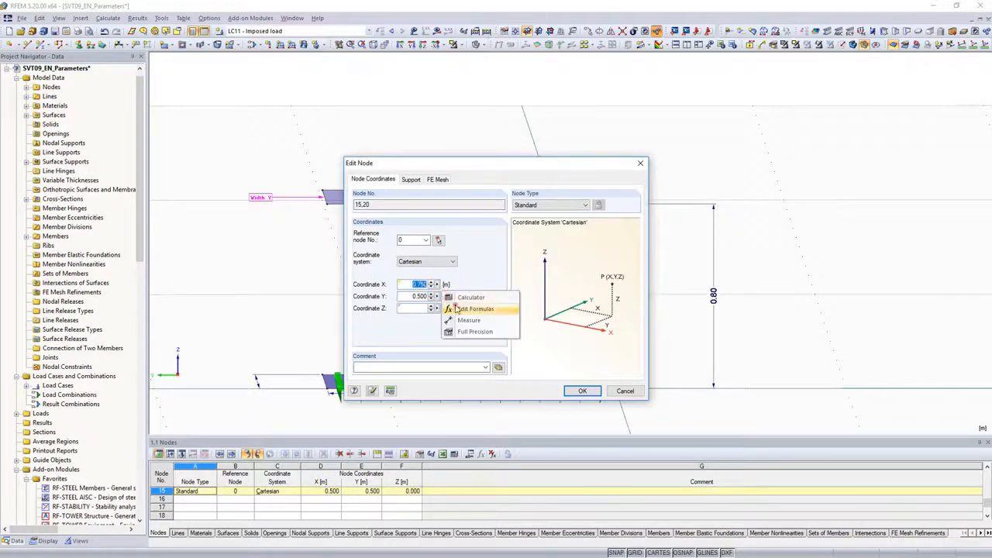
click(474, 310)
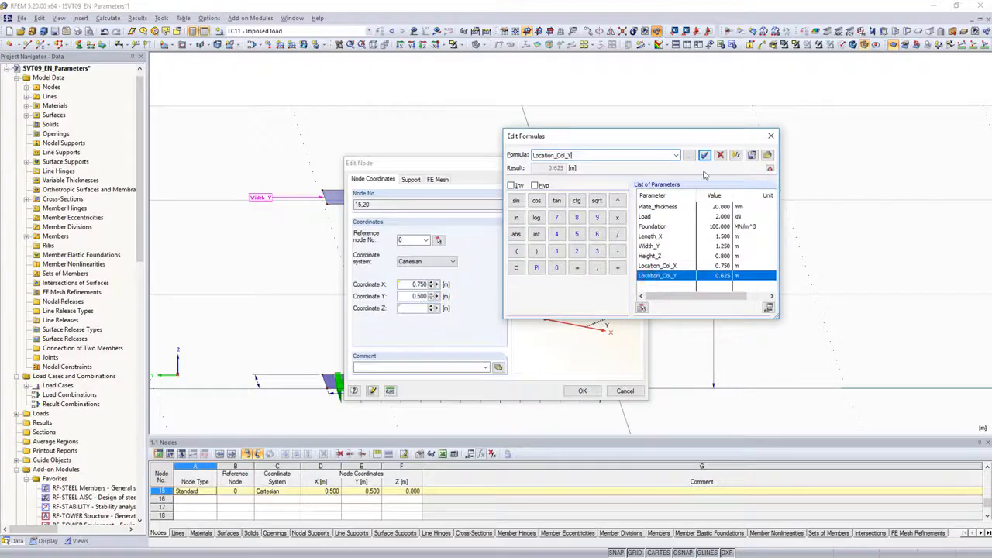
click(583, 390)
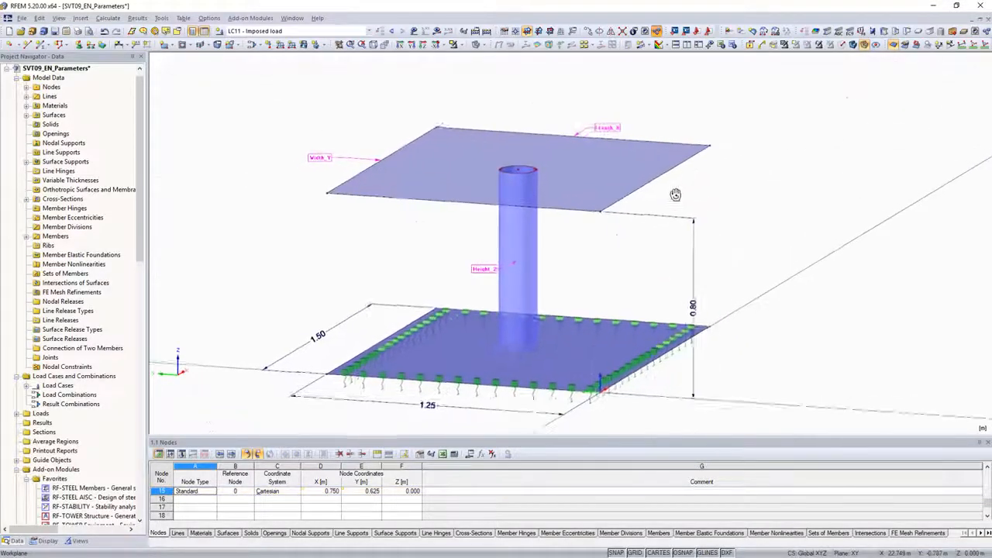
Start a formula for the surface load magnitude
click(412, 31)
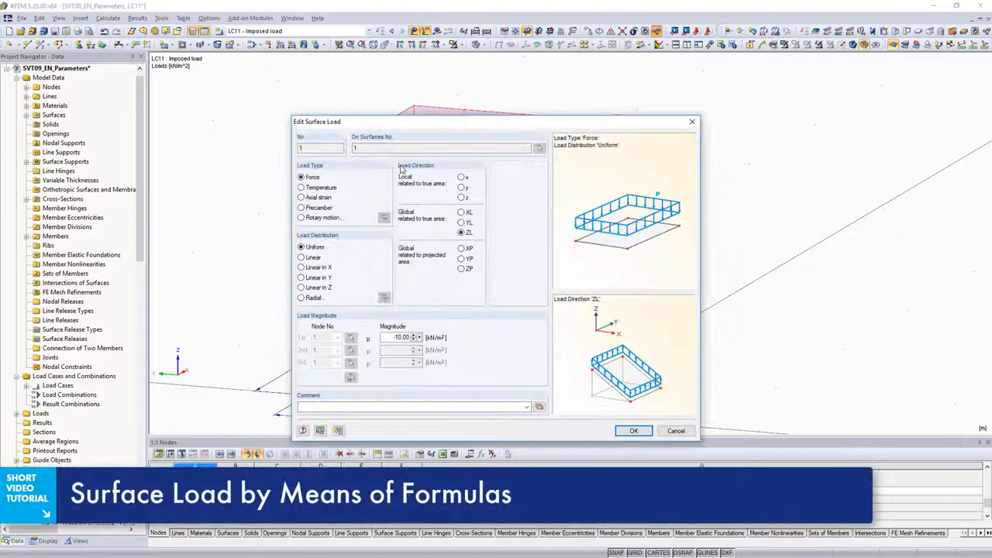
click(414, 338)
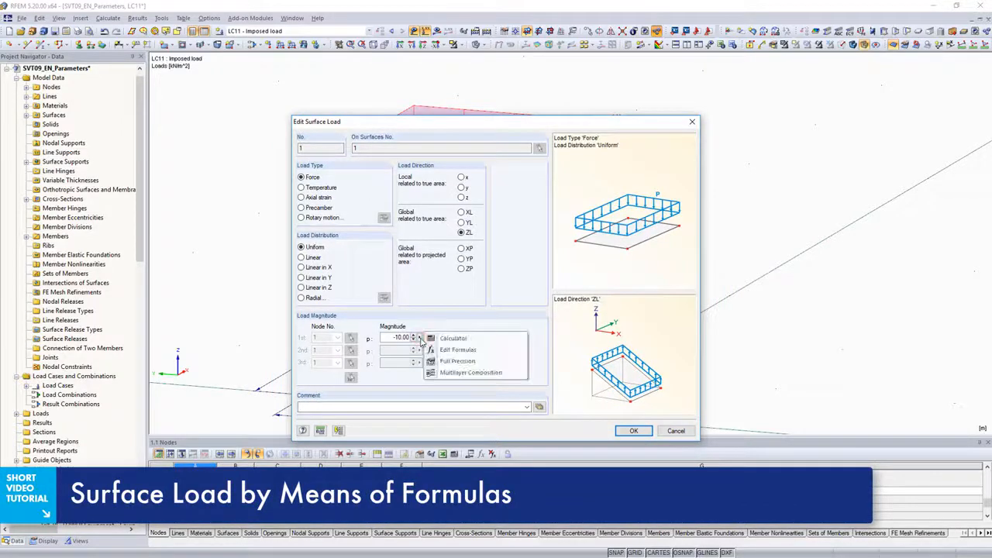
click(457, 350)
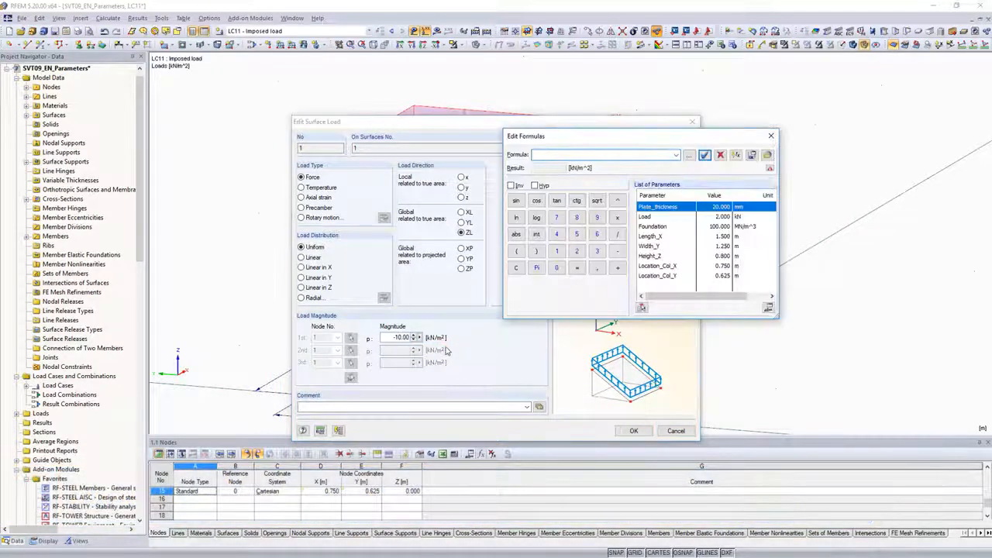
click(617, 251)
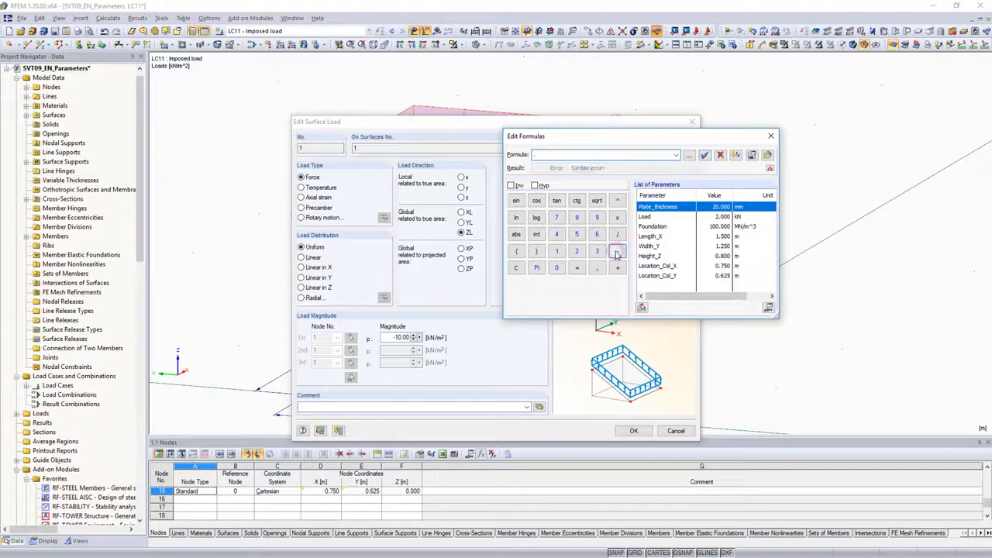
Set the load magnitude to Load/(Length_X*Width_Y) and return to the parameter list
double_click(645, 217)
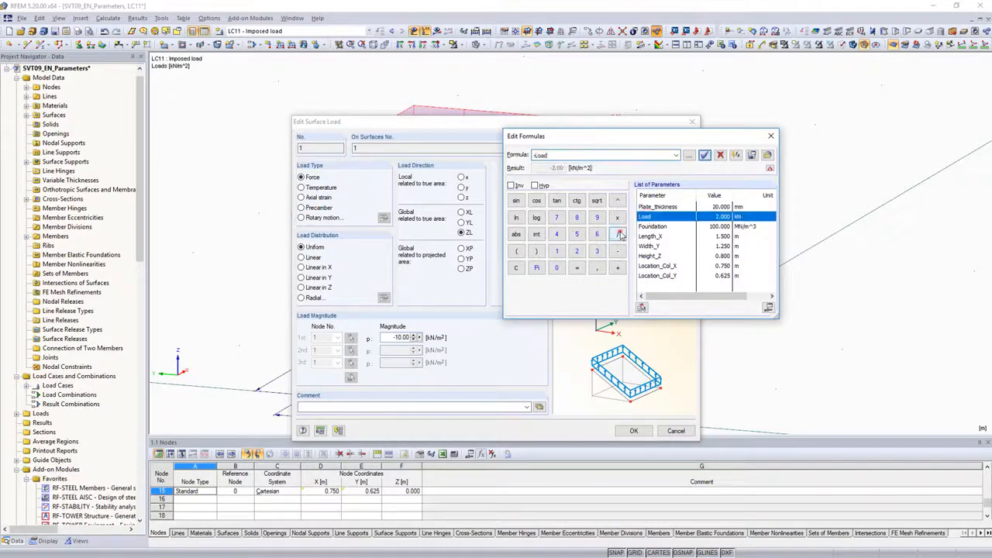
click(617, 234)
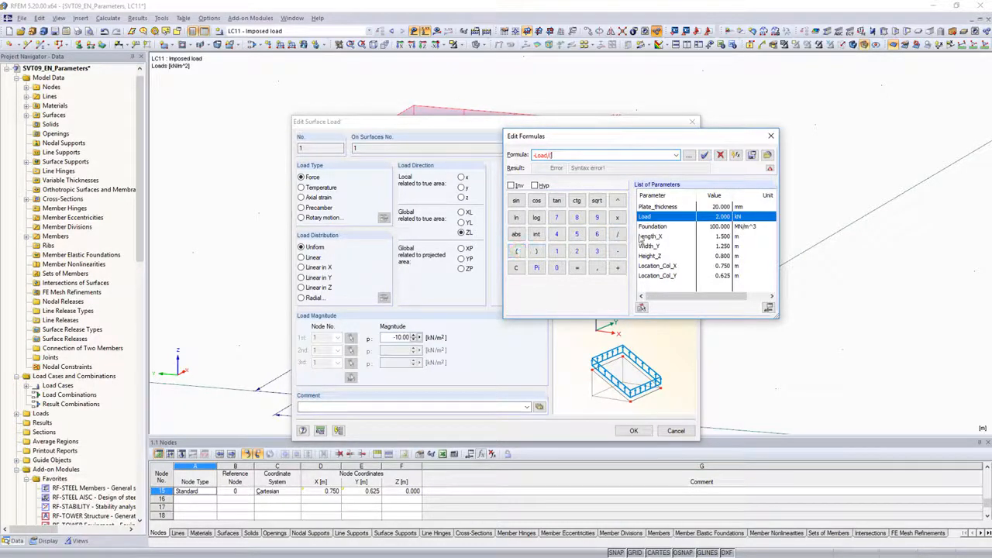
double_click(650, 236)
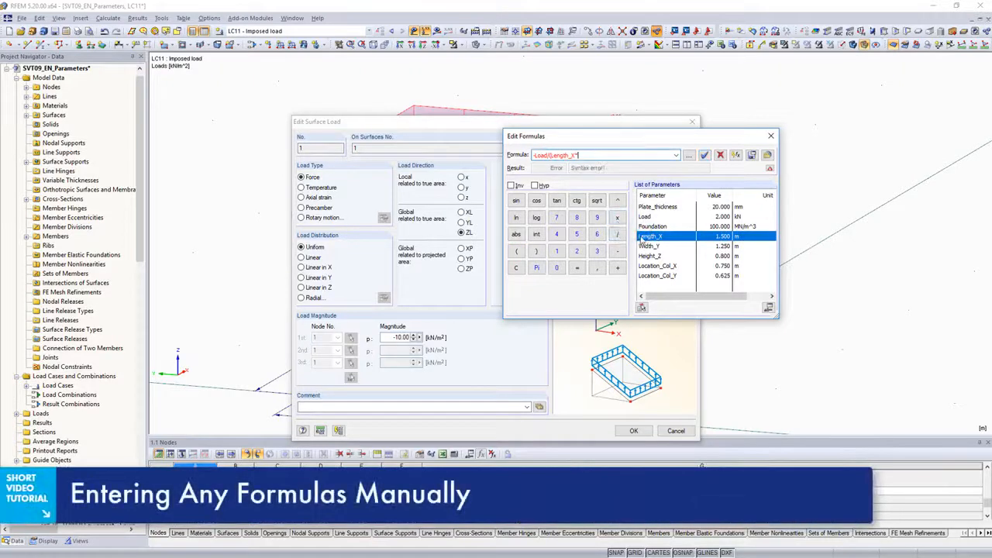
double_click(649, 245)
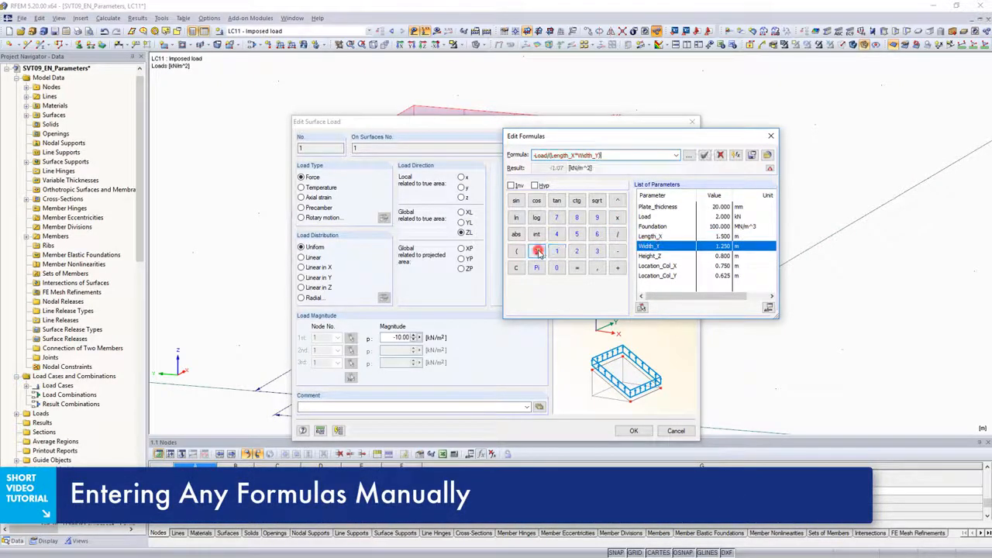
click(704, 155)
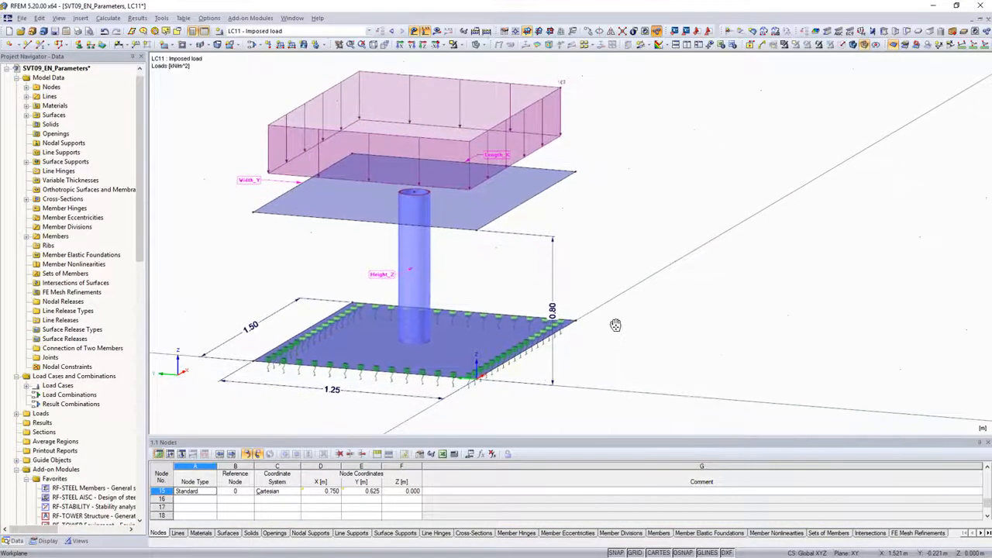
click(474, 454)
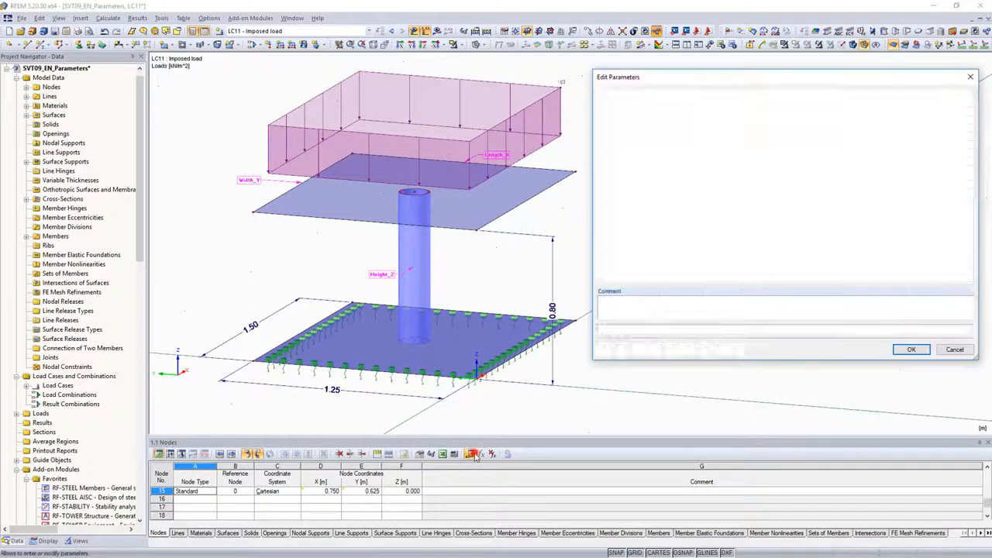